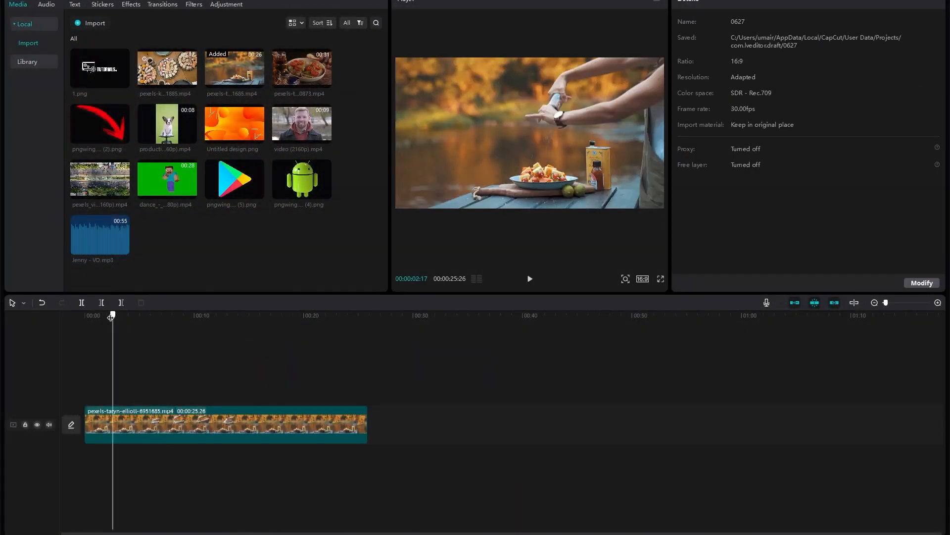
Step: Select the food-by-the-lake clip on the timeline to show its video settings
click(528, 278)
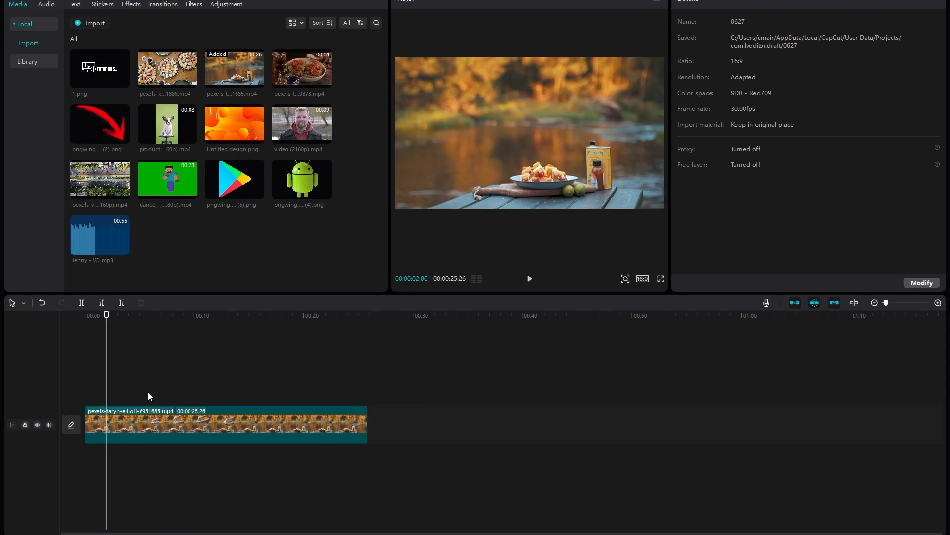
click(225, 425)
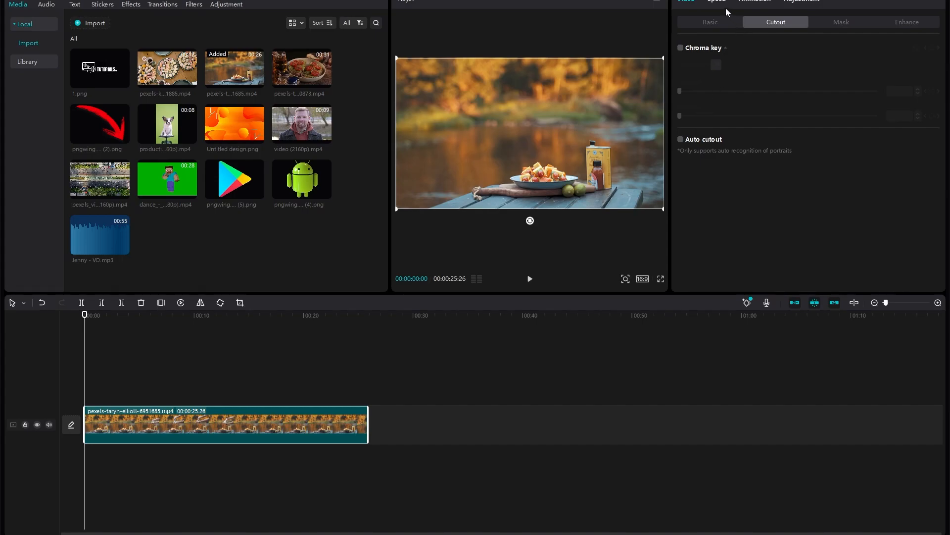
mouse_move(718, 24)
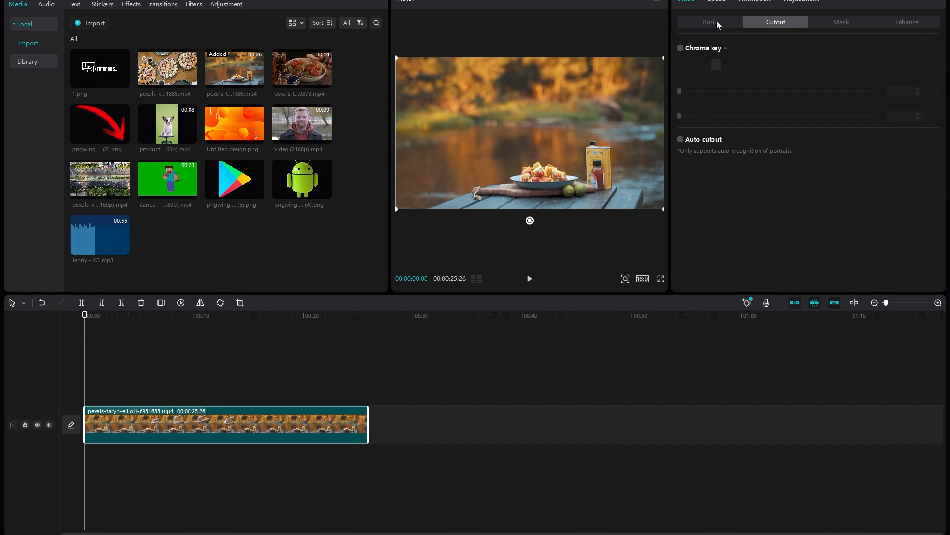
Step: In the Basic settings, adjust the clip's Scale slider to settle at 104%
click(709, 22)
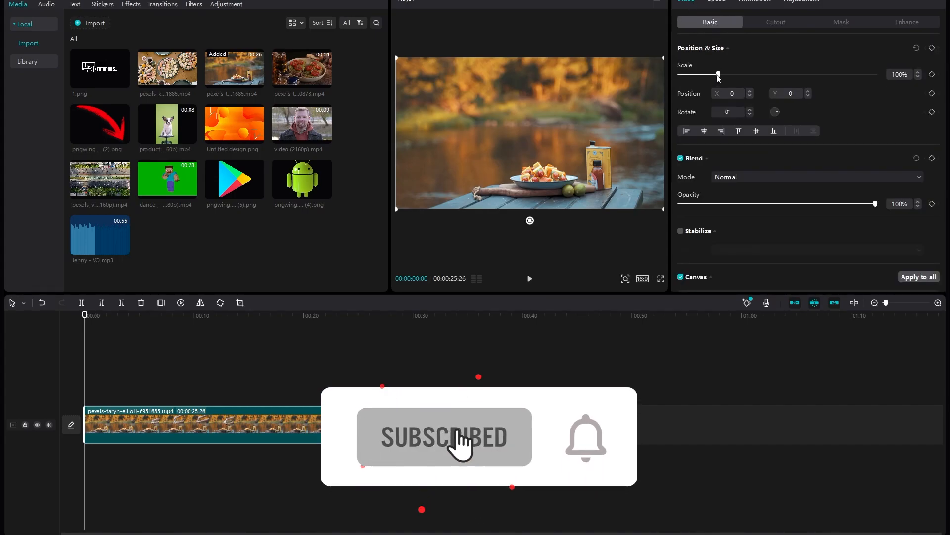
drag(718, 74, 722, 75)
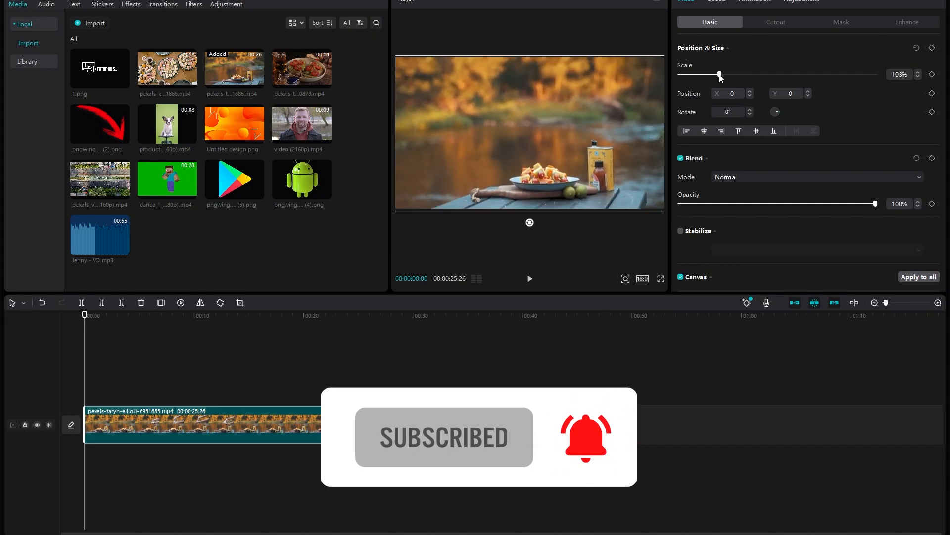
drag(721, 74, 717, 74)
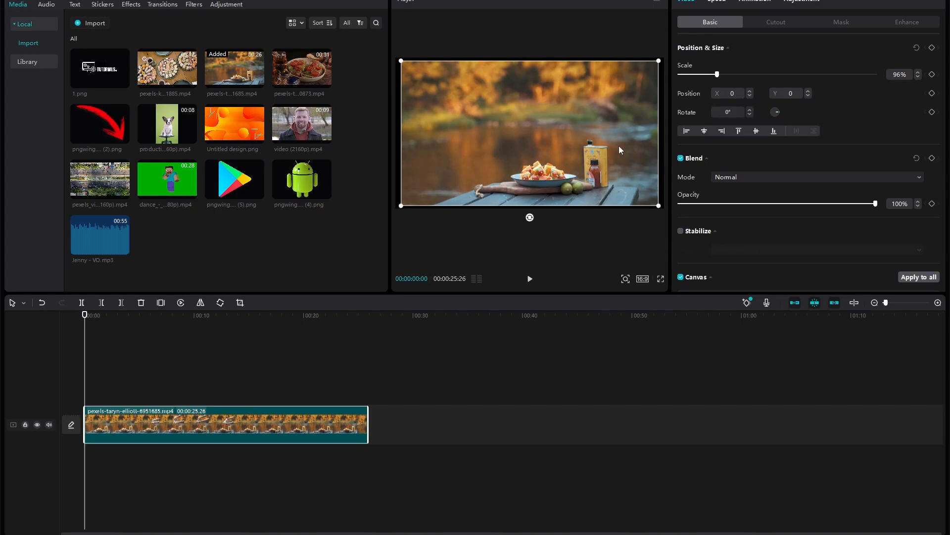
drag(718, 74, 721, 74)
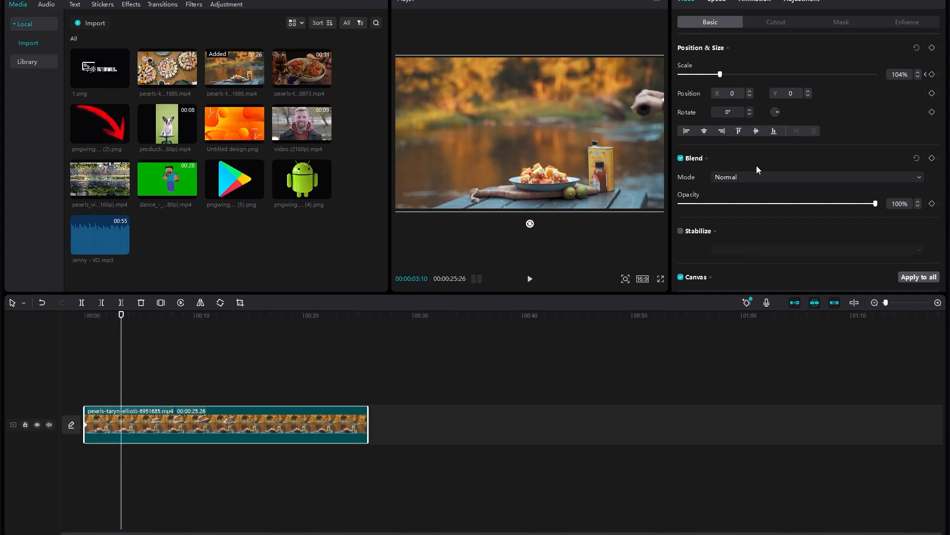
Step: Keyframe the clip's start at scale 145%, position X -541, Y 490 for a closer plate shot
drag(720, 74, 746, 75)
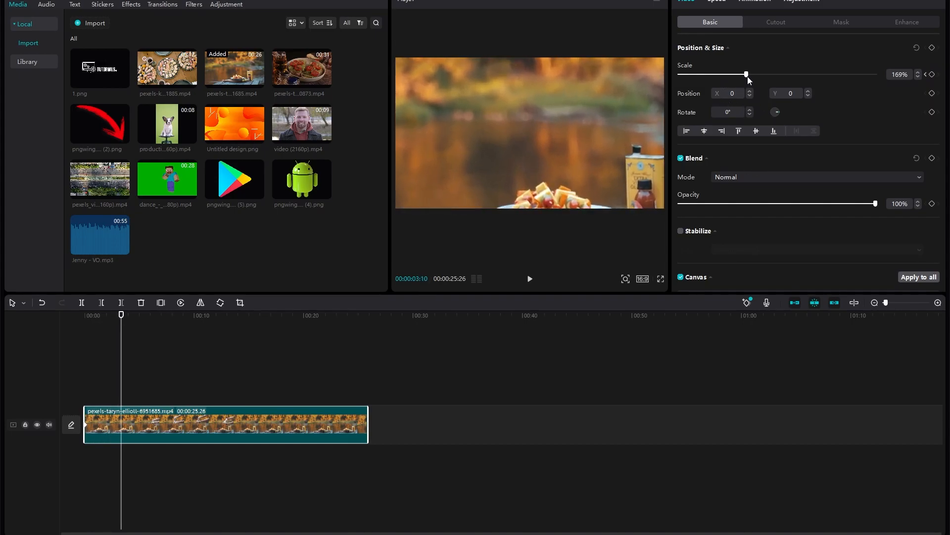
drag(747, 74, 748, 74)
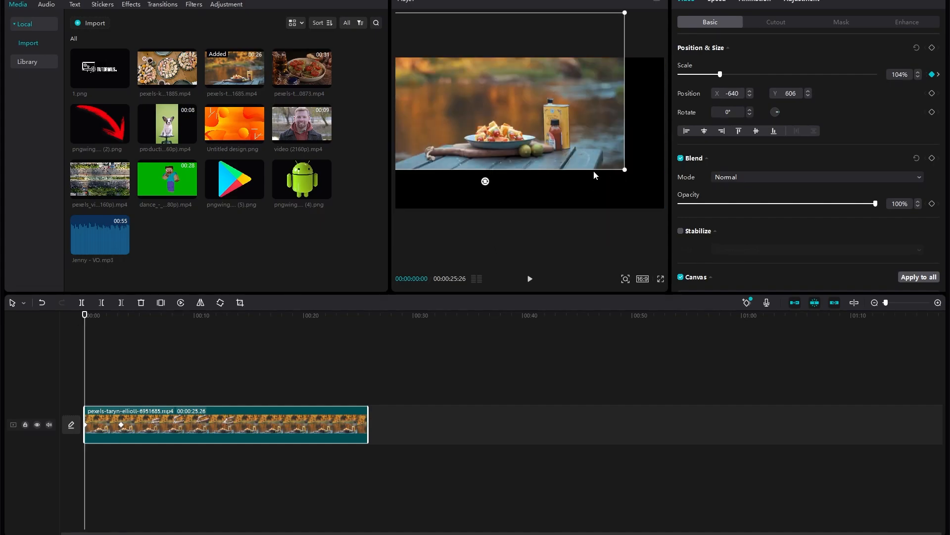
mouse_move(696, 97)
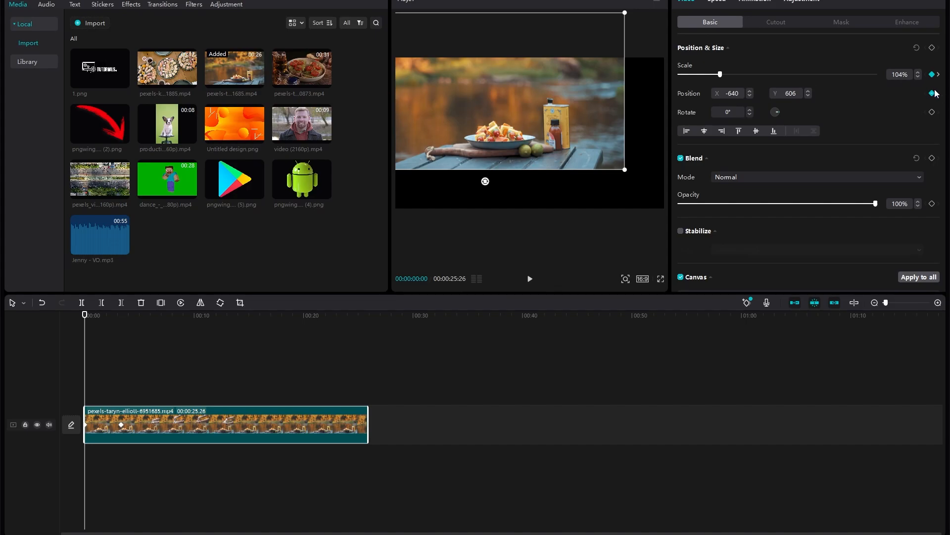
drag(721, 74, 737, 74)
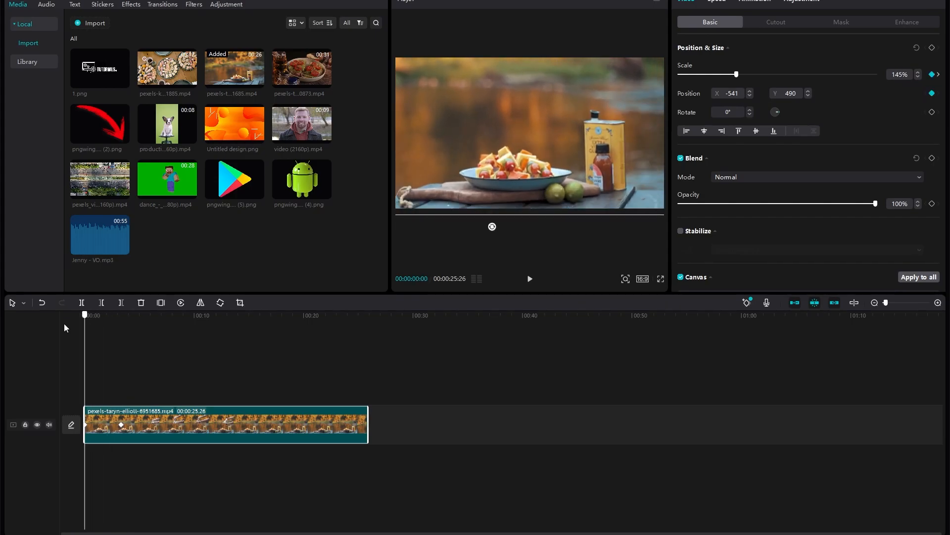
click(528, 278)
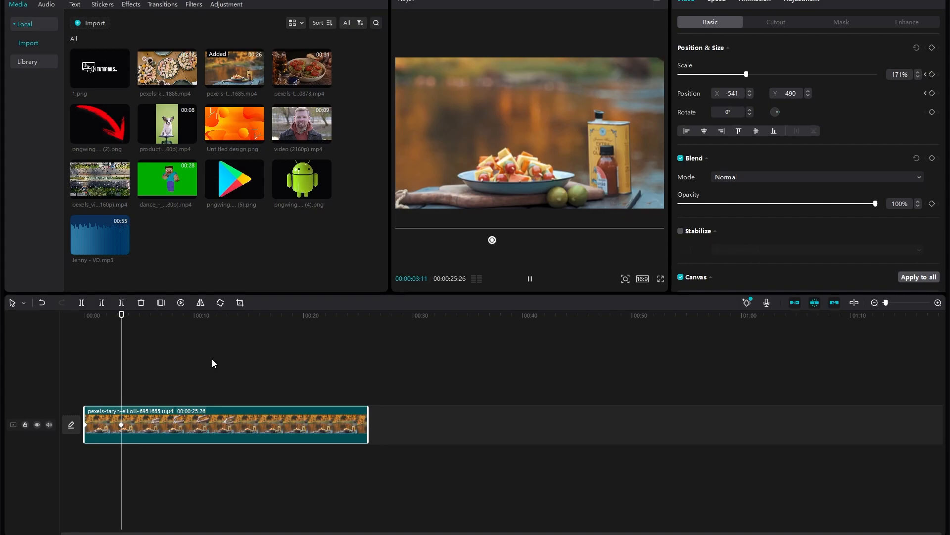
click(529, 278)
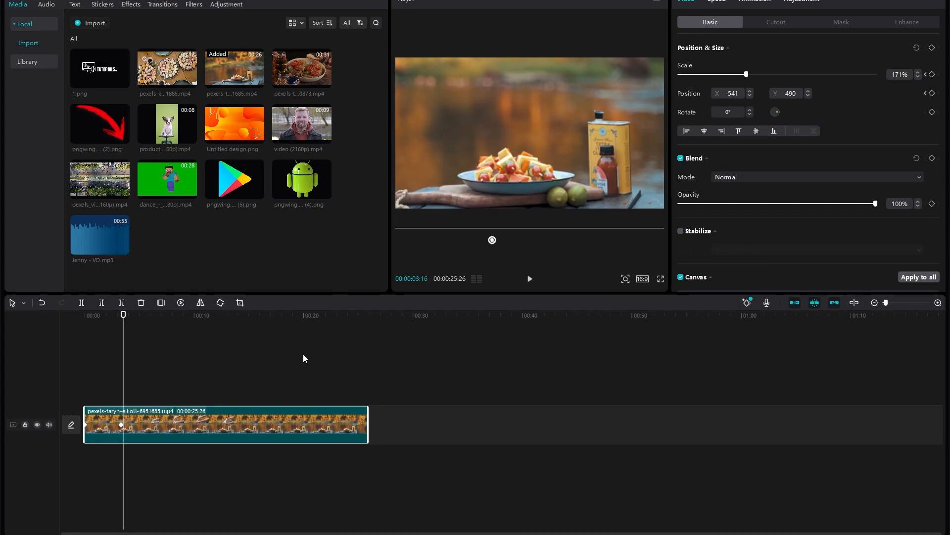